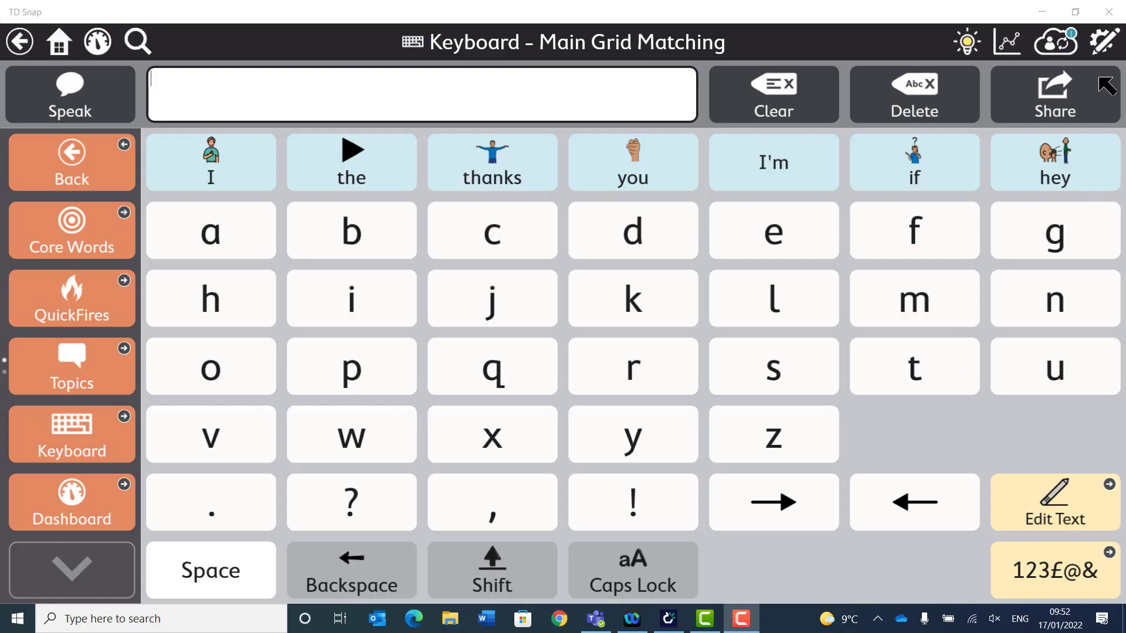
- Switch the Keyboard - Main Grid Matching page into edit mode
click(1104, 41)
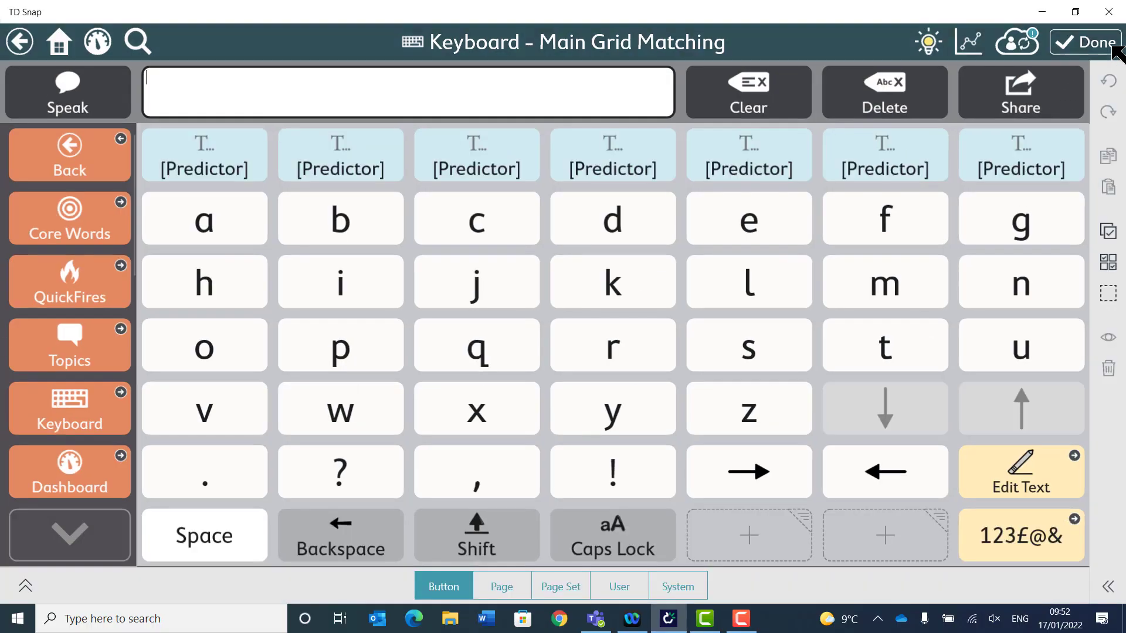
mouse_move(1106, 366)
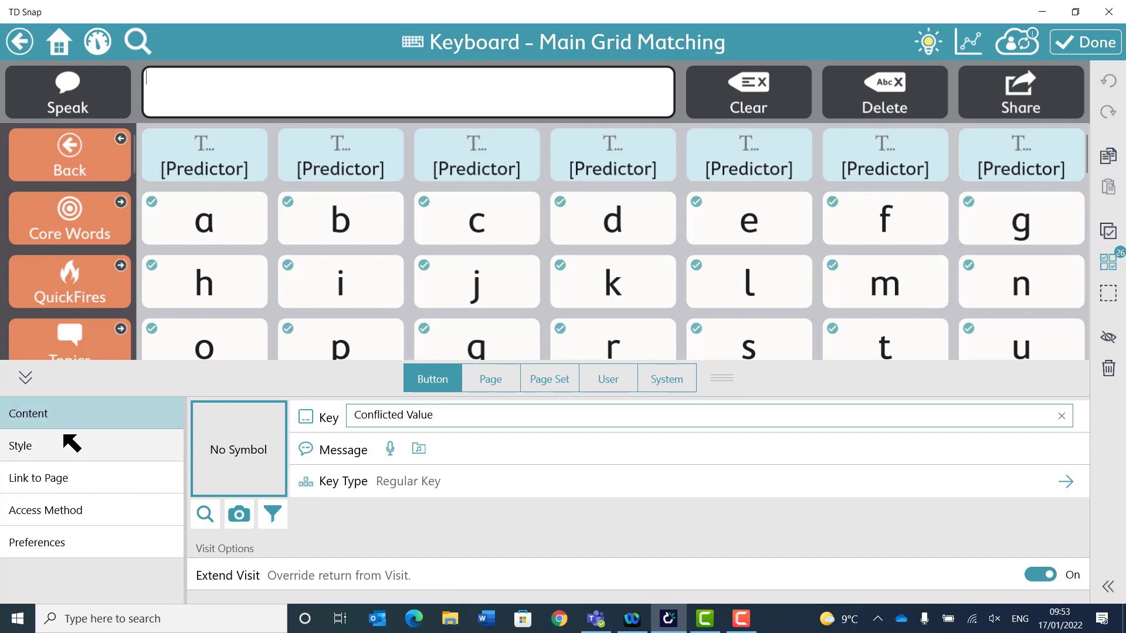
- Set the letter buttons' Button Layout to Image Only in the Style settings
click(20, 445)
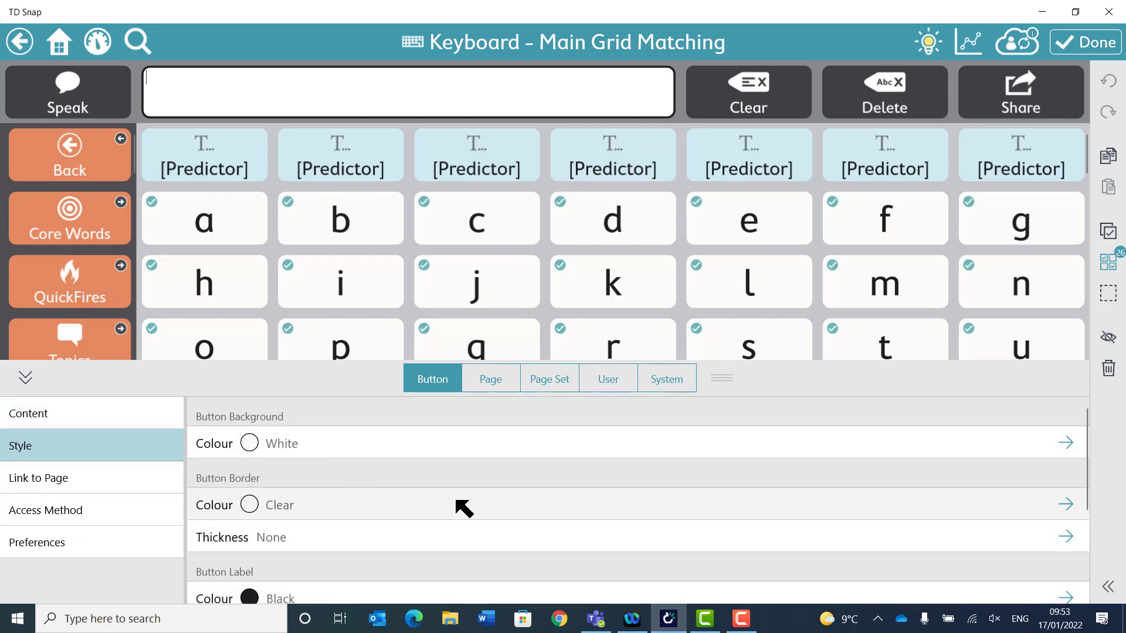
scroll(down, 3)
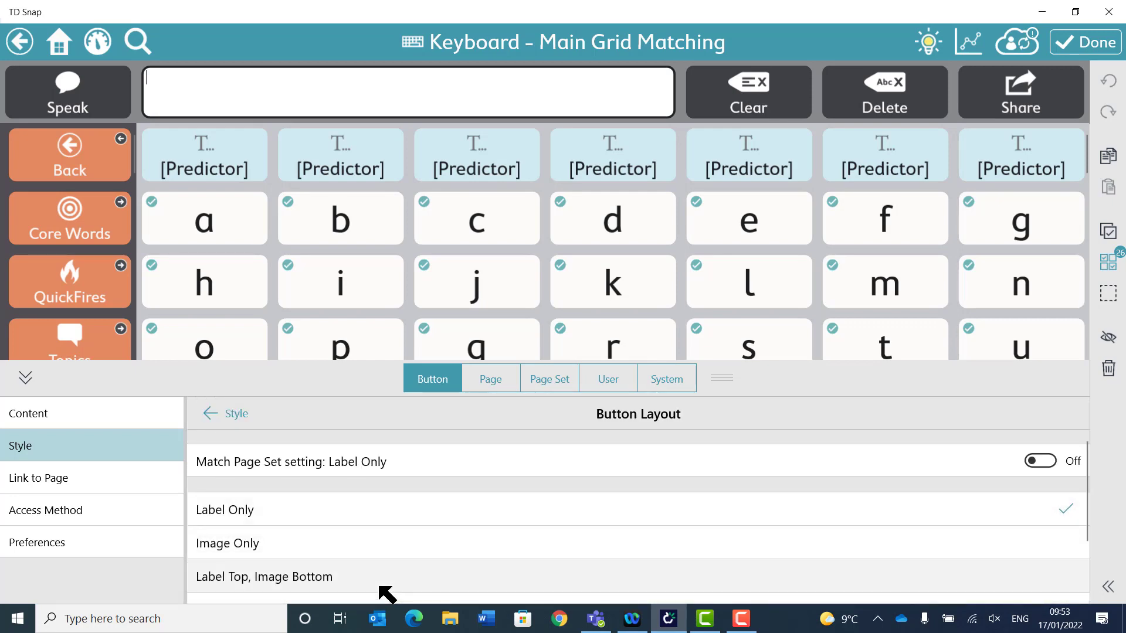
mouse_move(332, 546)
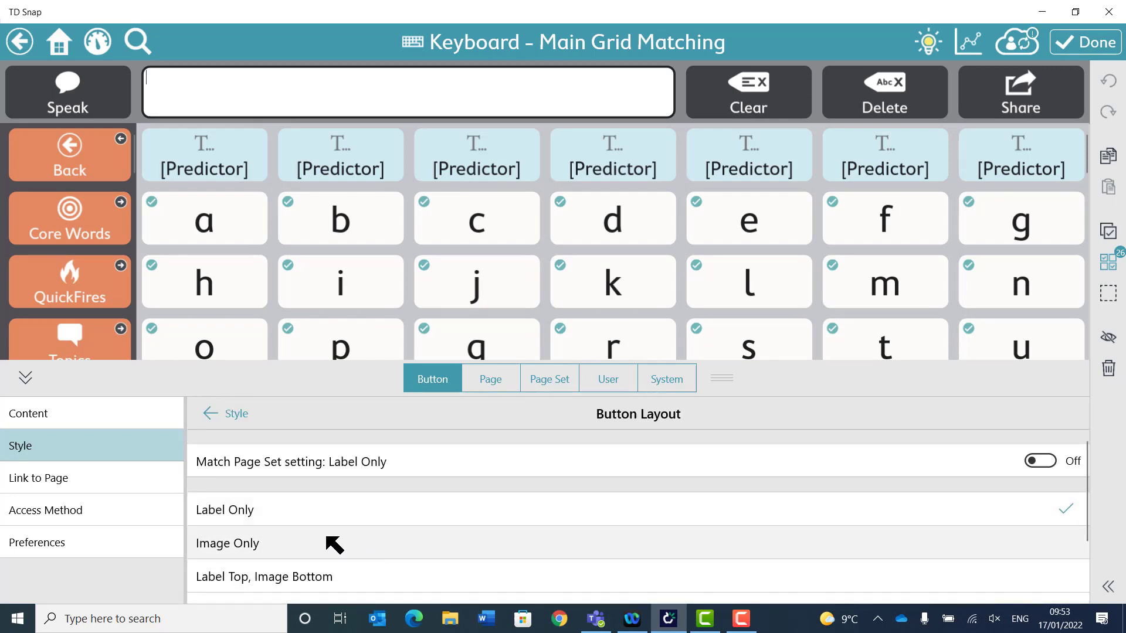
click(227, 543)
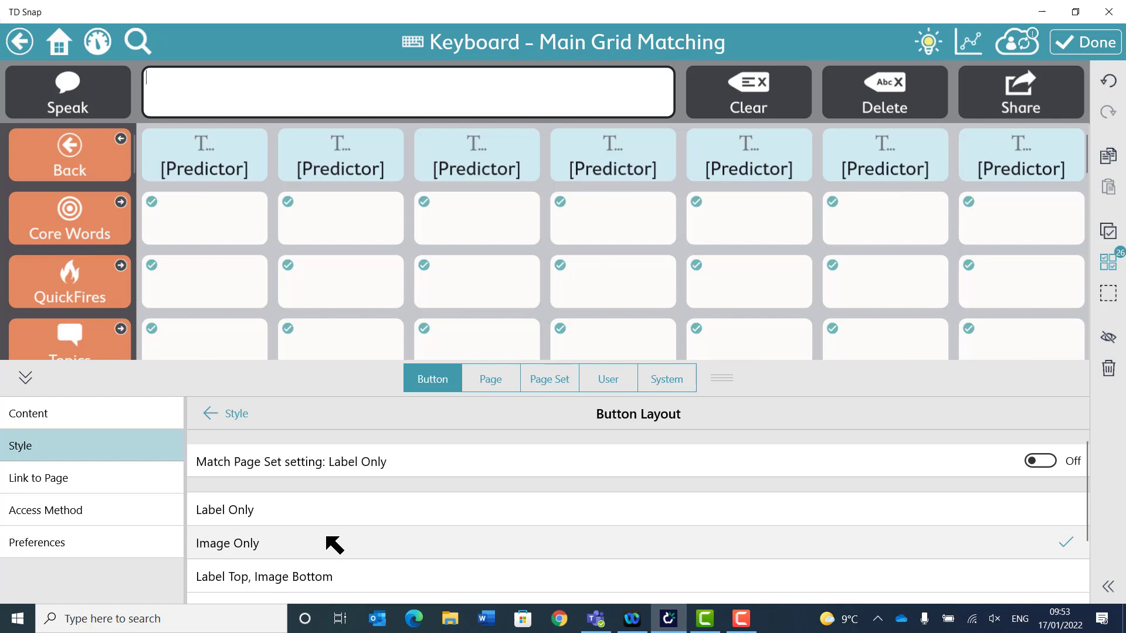
mouse_move(221, 232)
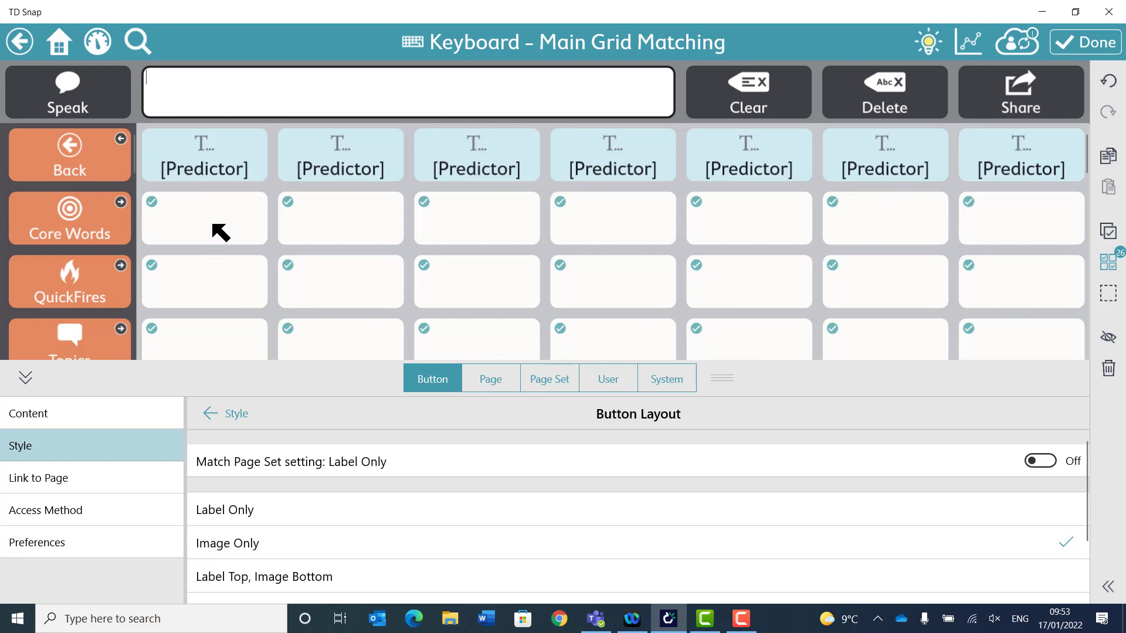
mouse_move(1112, 276)
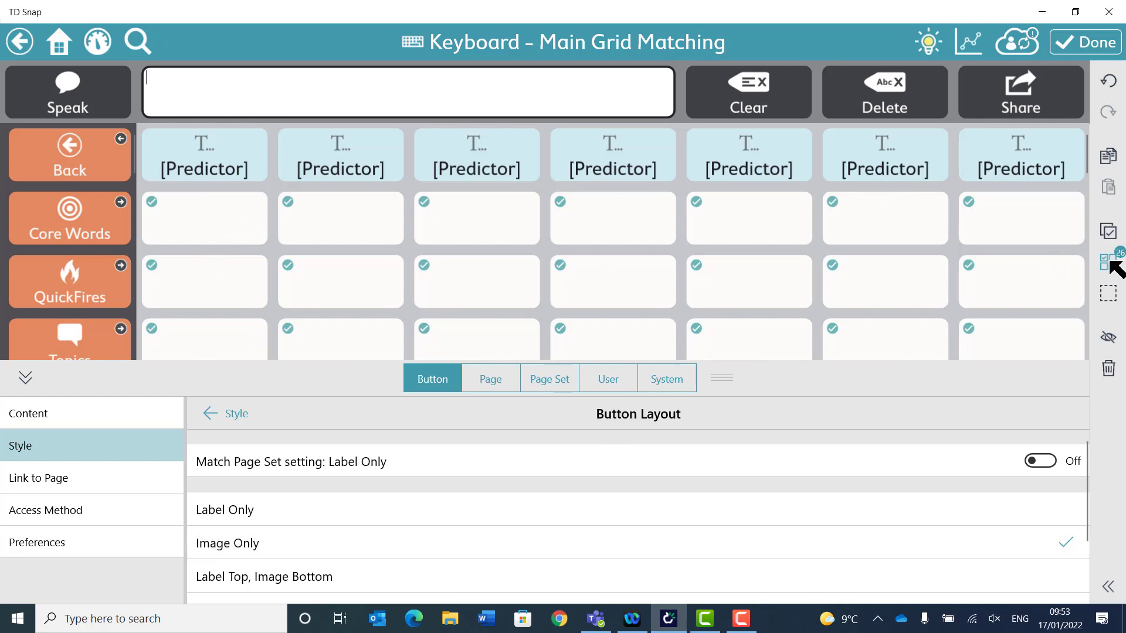
- Clear the multi-selection and select only the 'a' letter button
click(1040, 460)
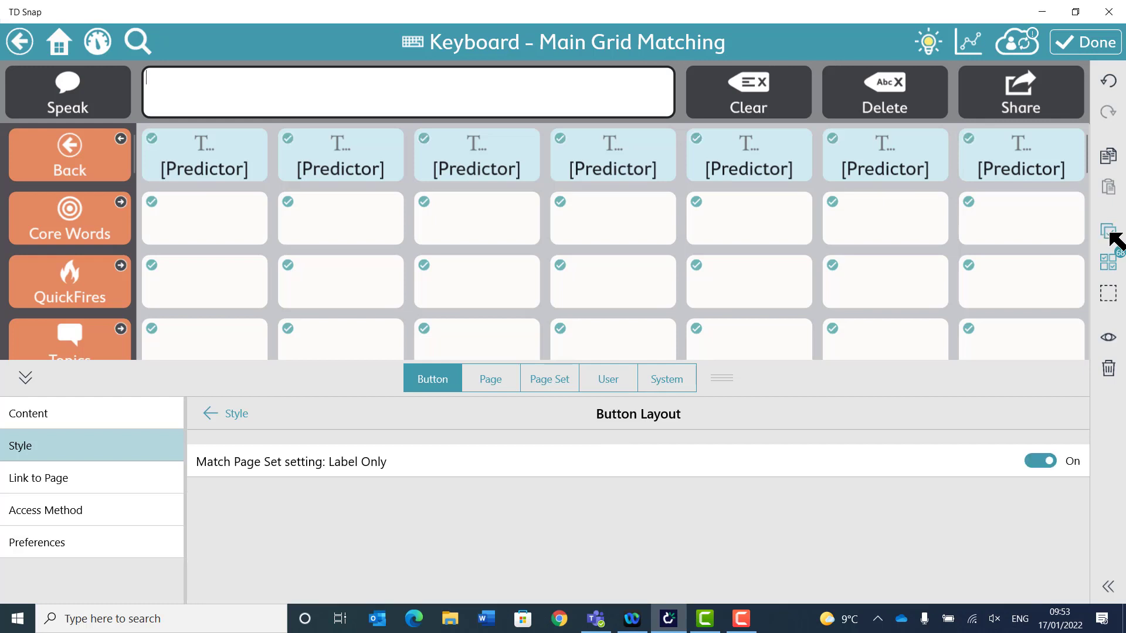
click(203, 218)
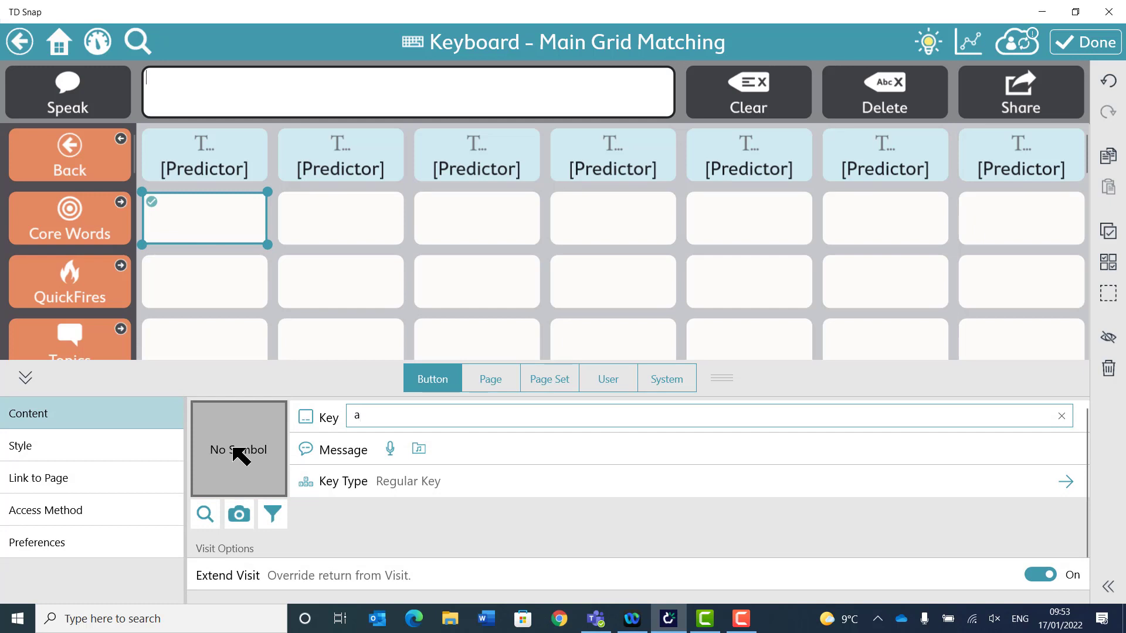
- Add a letter-a symbol to the 'a' button, then search for a 'b' symbol for the 'b' button
click(204, 515)
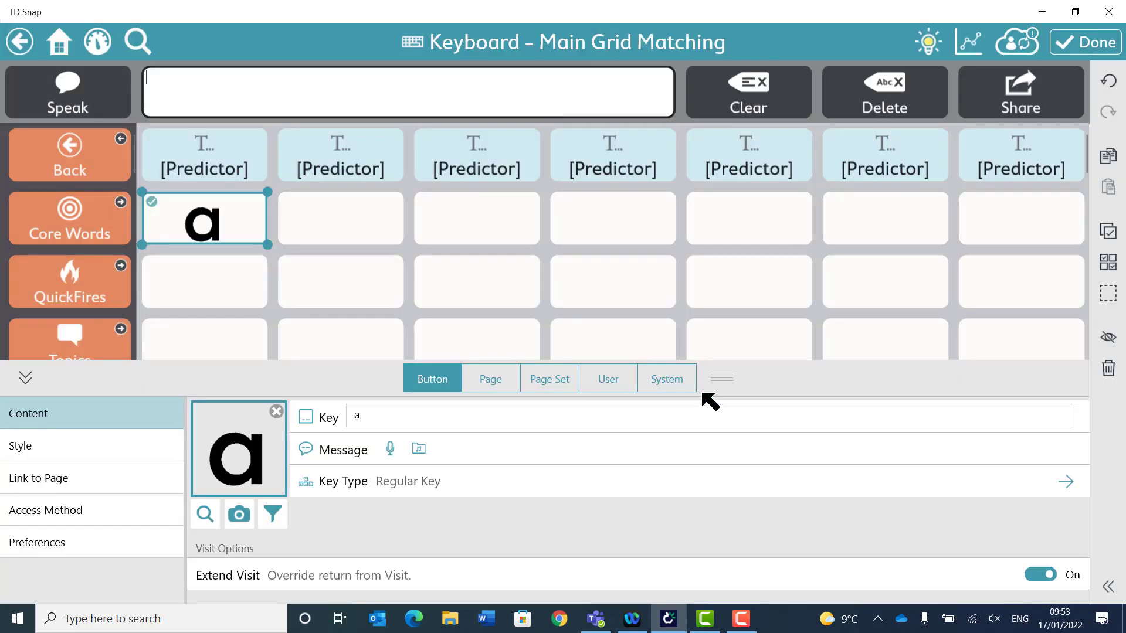
click(340, 218)
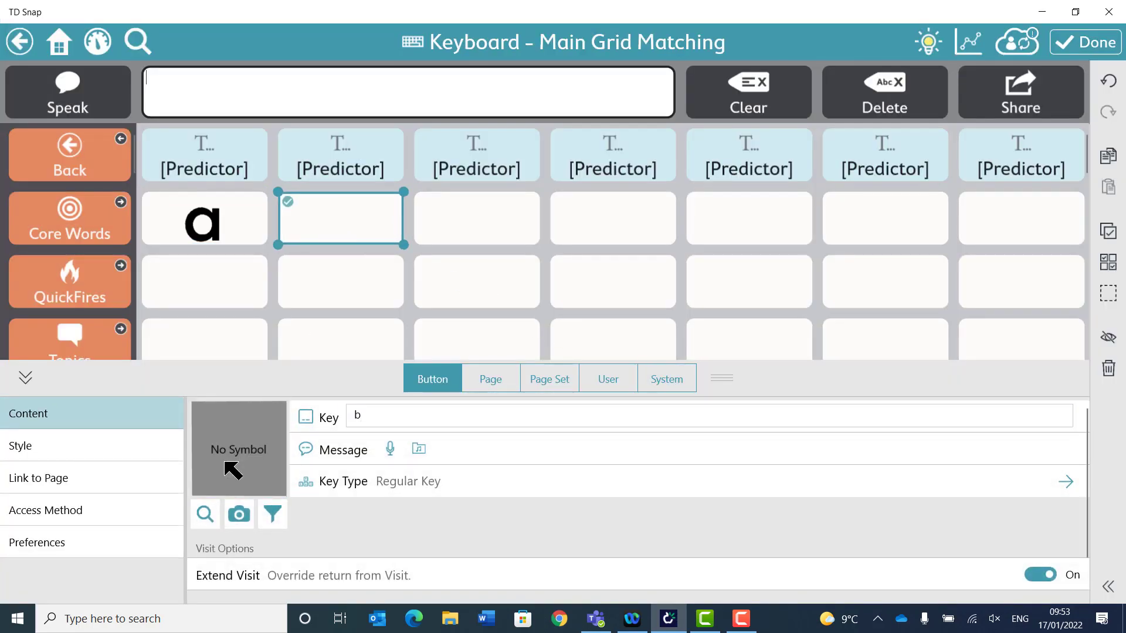
click(204, 514)
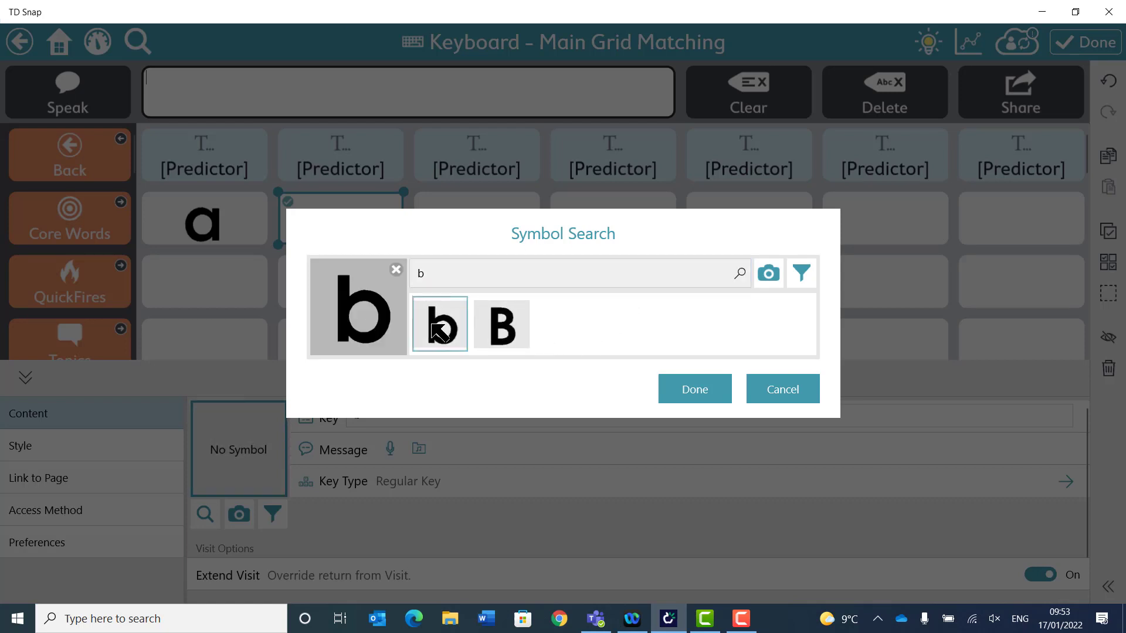